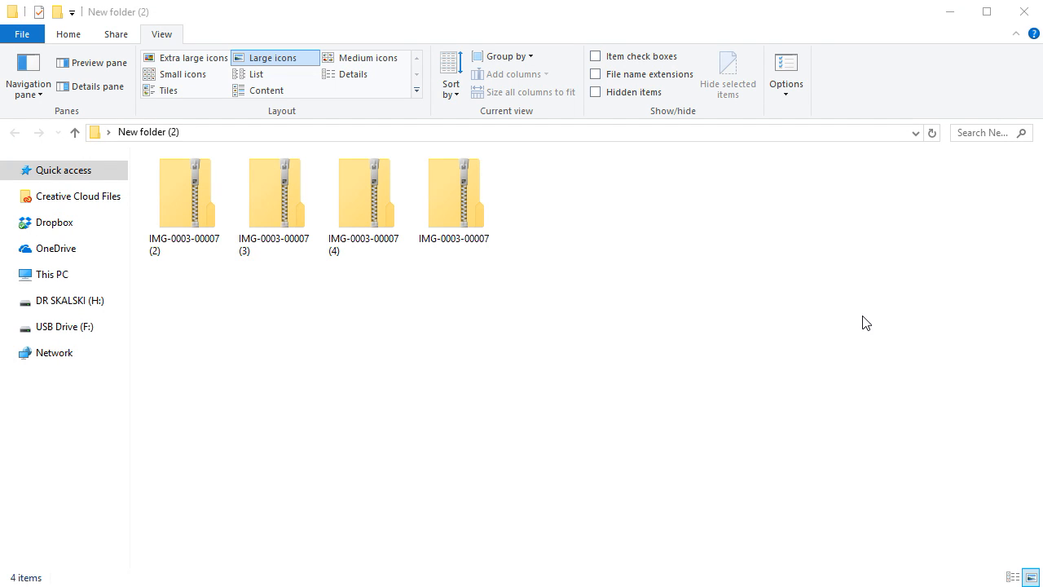
{"action": "mouse_move", "coordinate": [261, 220]}
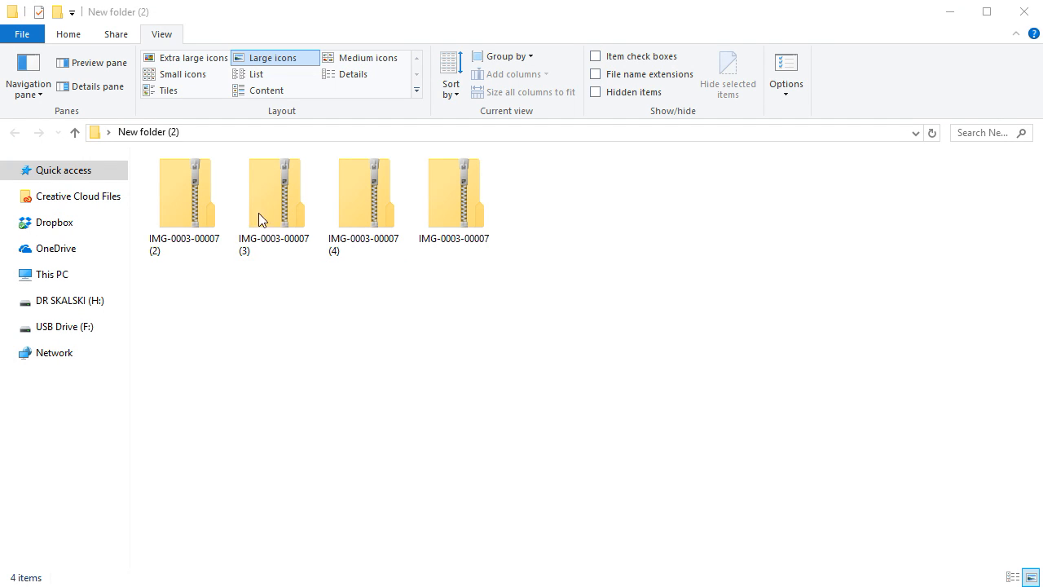
Step: Select all four IMG zip archives and bring up the 7-Zip extraction choices for them
{"action": "right_click", "coordinate": [453, 193]}
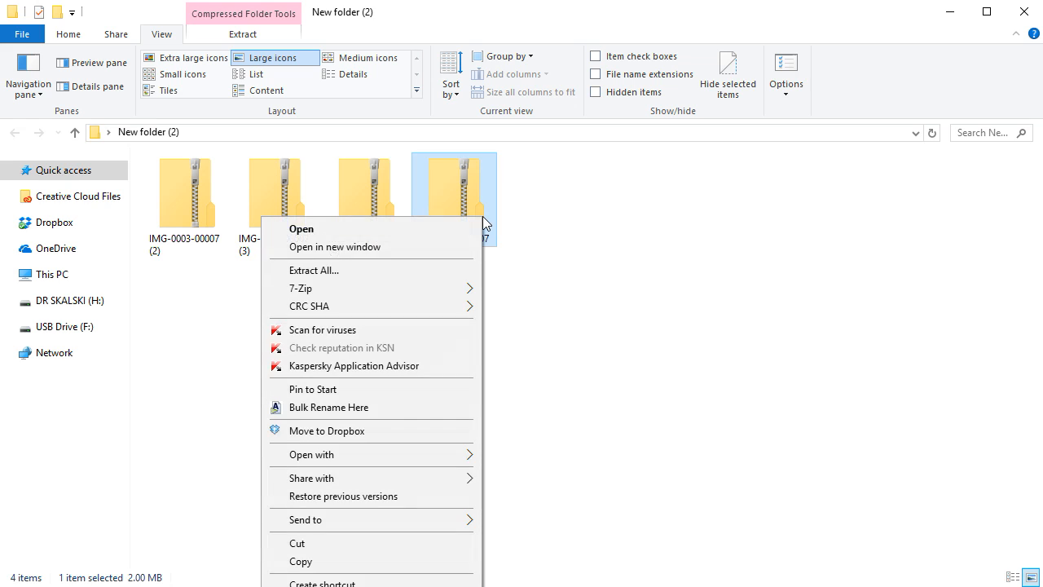
{"action": "mouse_move", "coordinate": [443, 270]}
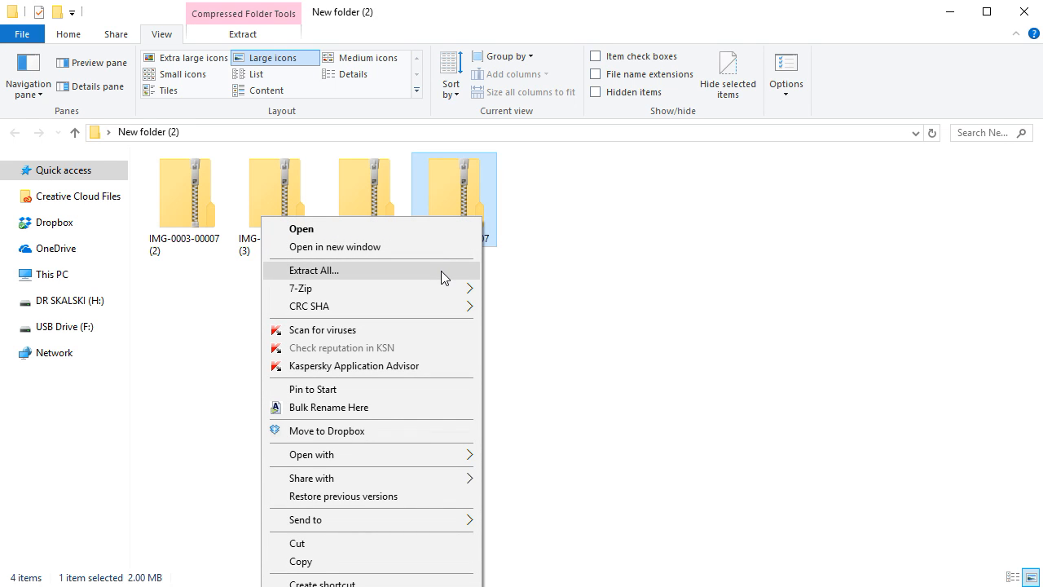
{"action": "mouse_move", "coordinate": [118, 219]}
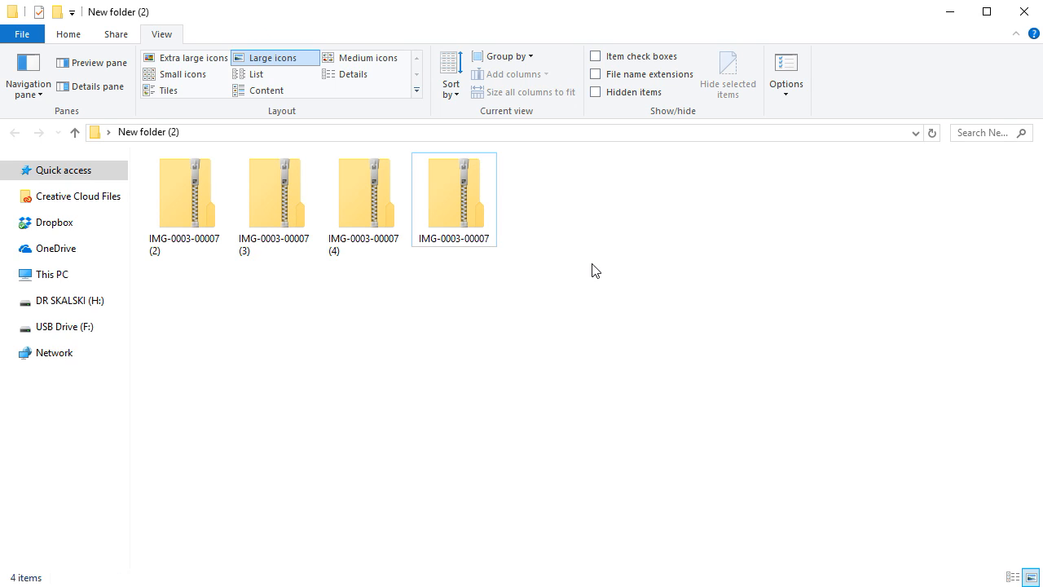
{"action": "left_click", "coordinate": [274, 193]}
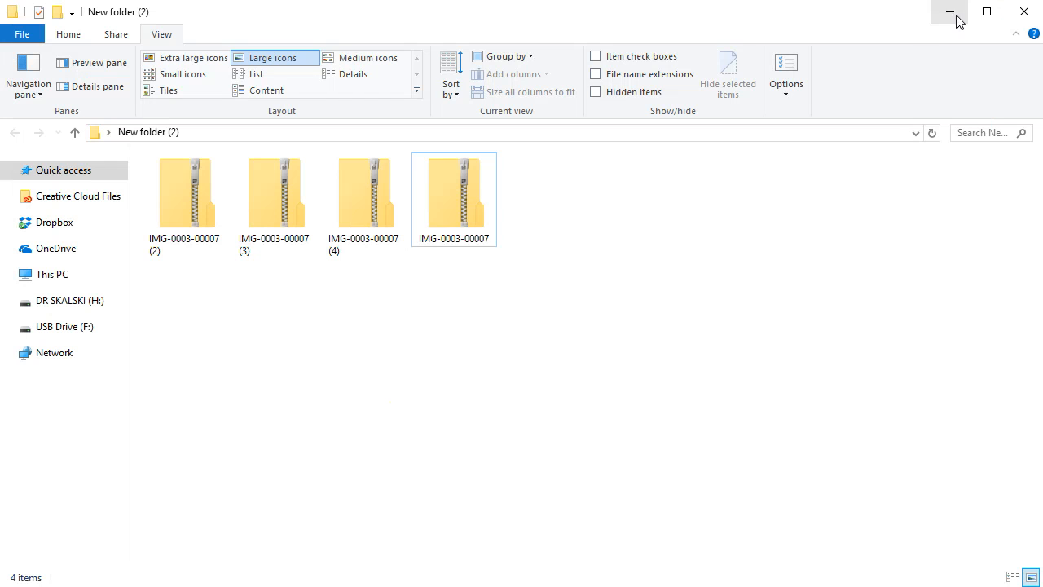
{"action": "key", "text": "ctrl+a"}
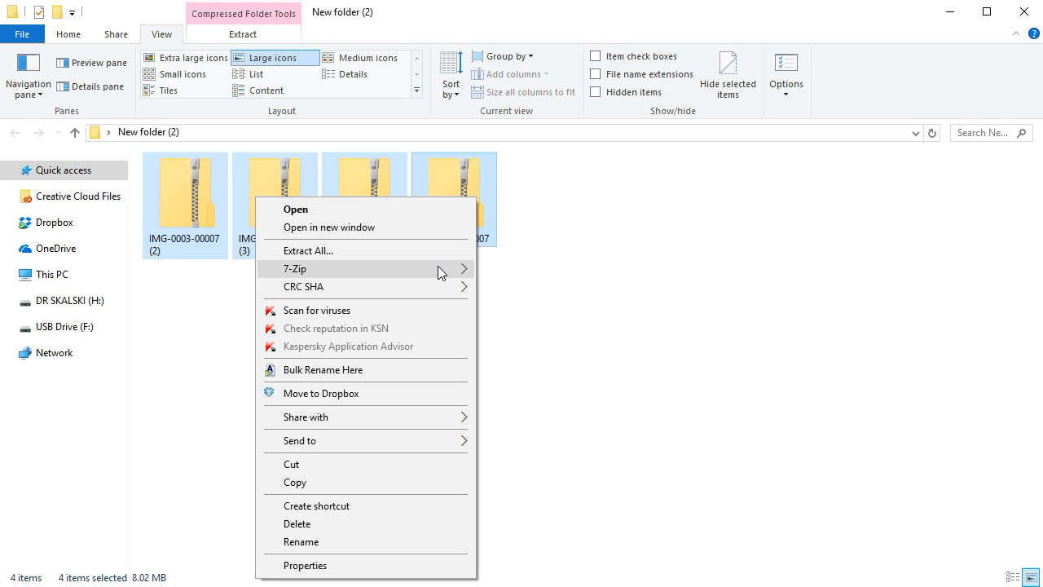
{"action": "left_click", "coordinate": [293, 269]}
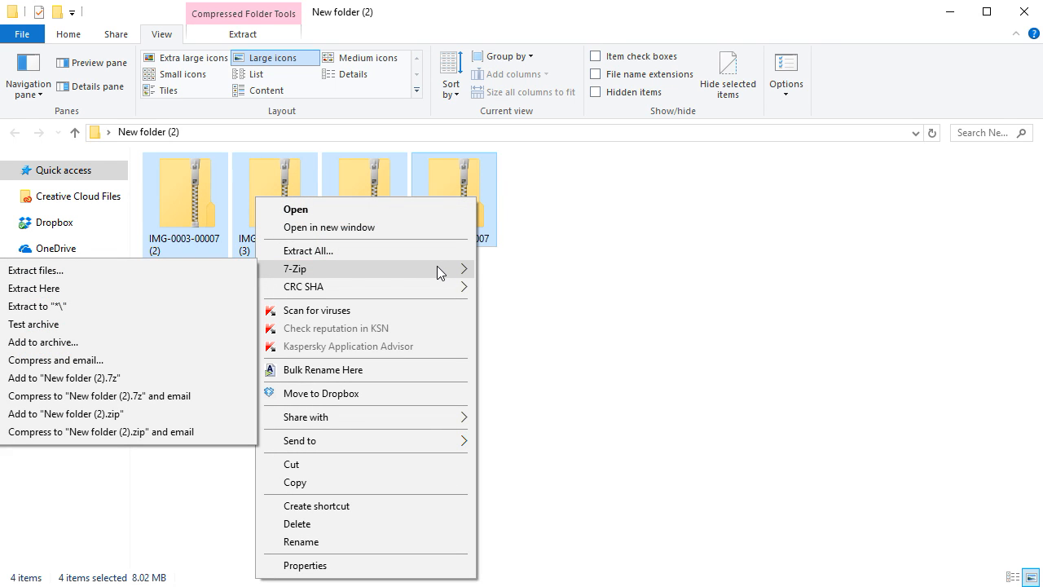
{"action": "mouse_move", "coordinate": [64, 307]}
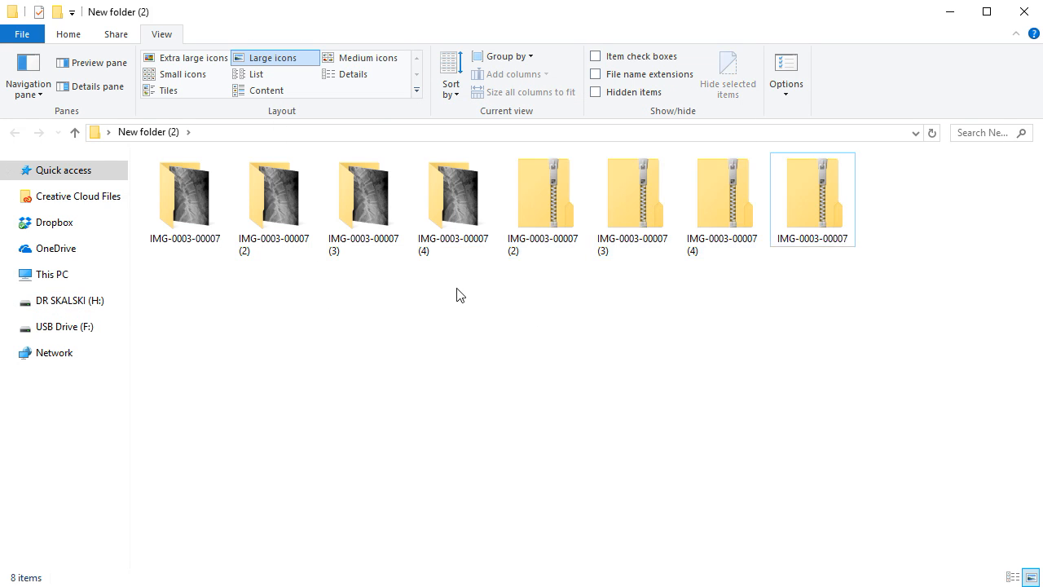
{"action": "left_click_drag", "start_coordinate": [460, 293], "coordinate": [147, 212]}
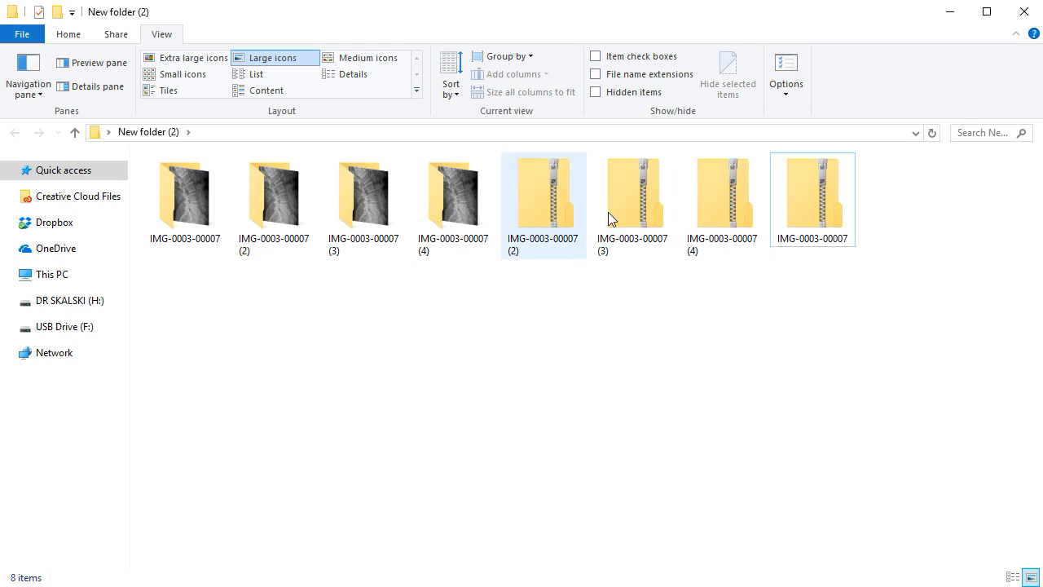
{"action": "left_click", "coordinate": [825, 359]}
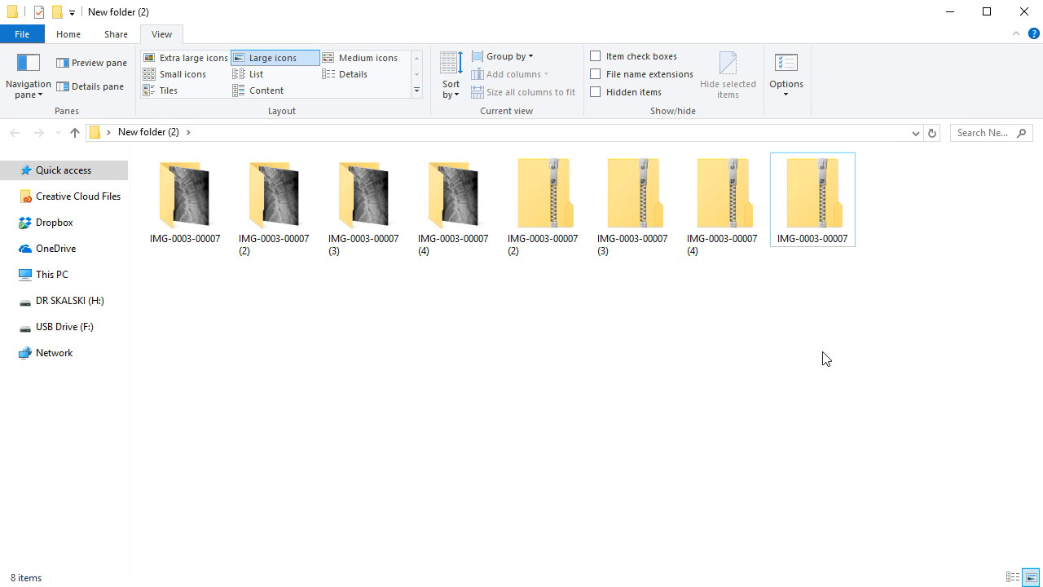
{"action": "mouse_move", "coordinate": [952, 290]}
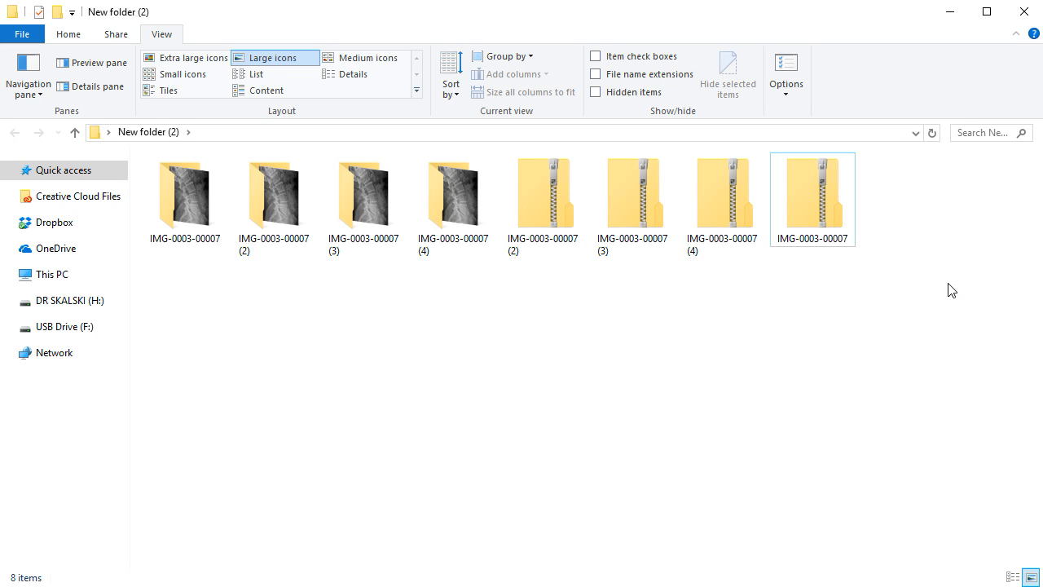
{"action": "mouse_move", "coordinate": [926, 39]}
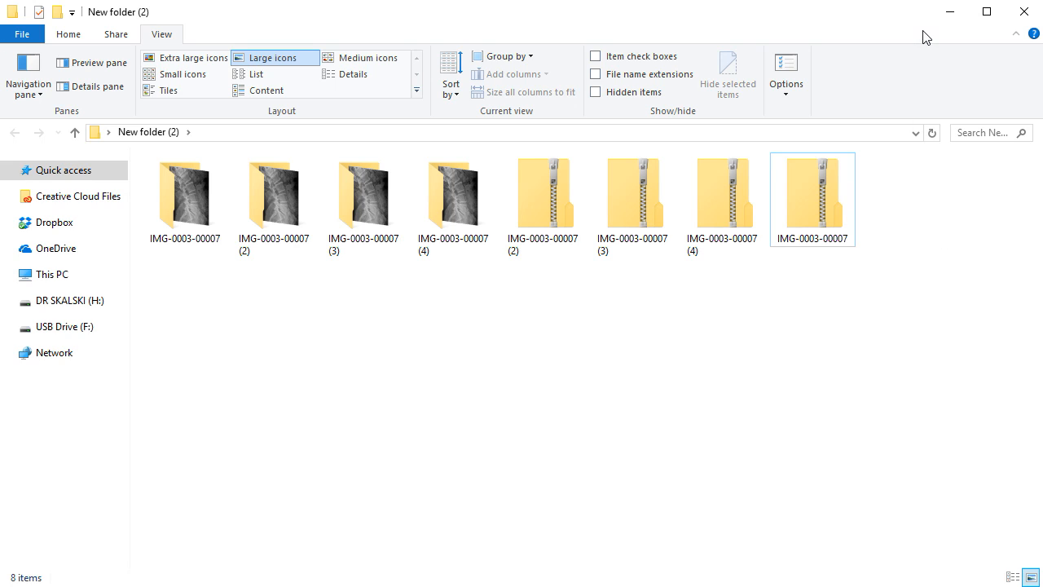
{"action": "mouse_move", "coordinate": [947, 77]}
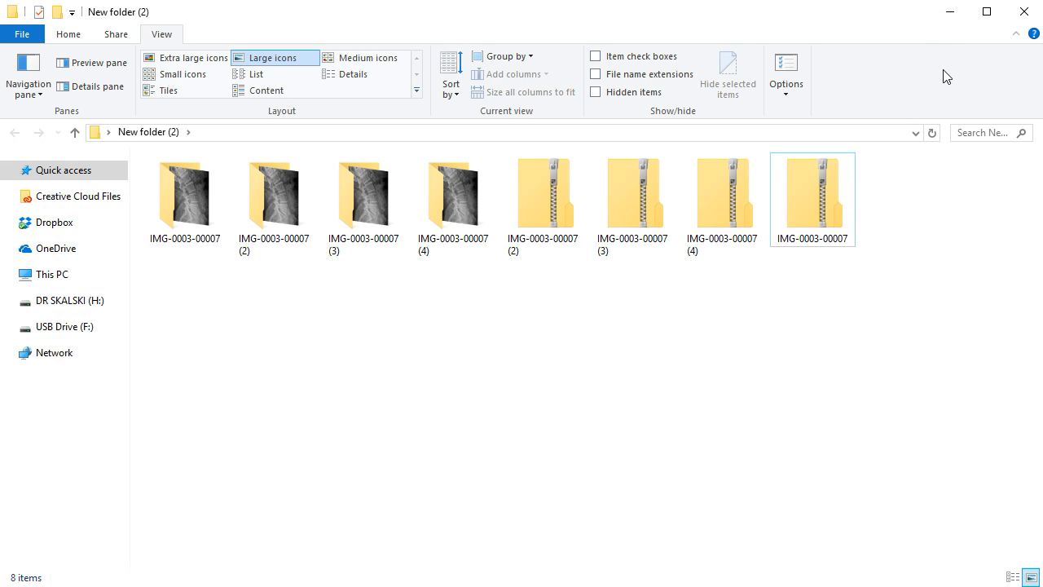